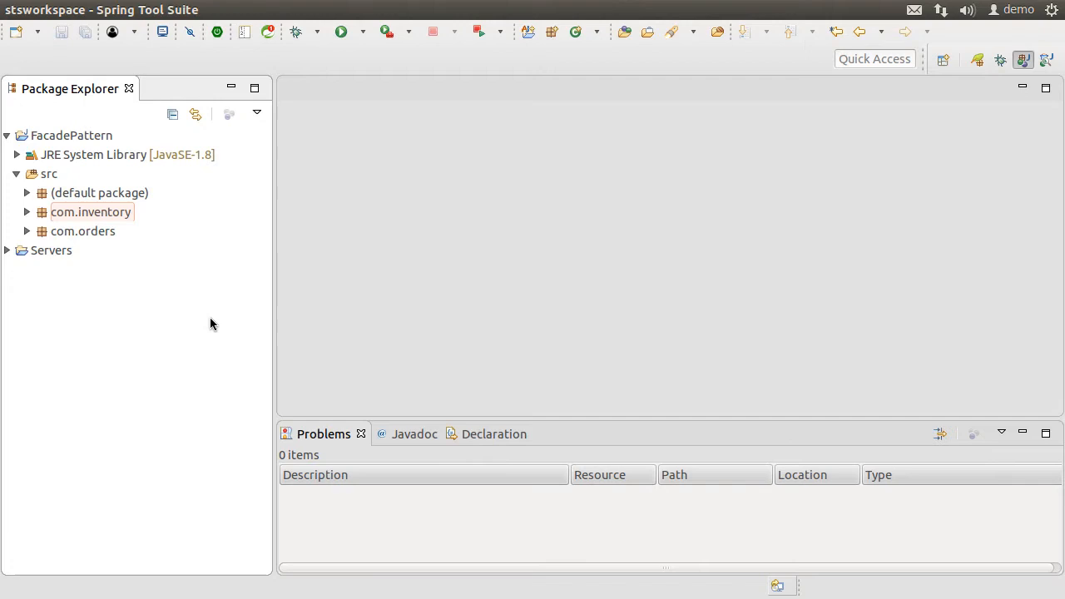
{"action": "mouse_move", "coordinate": [143, 298]}
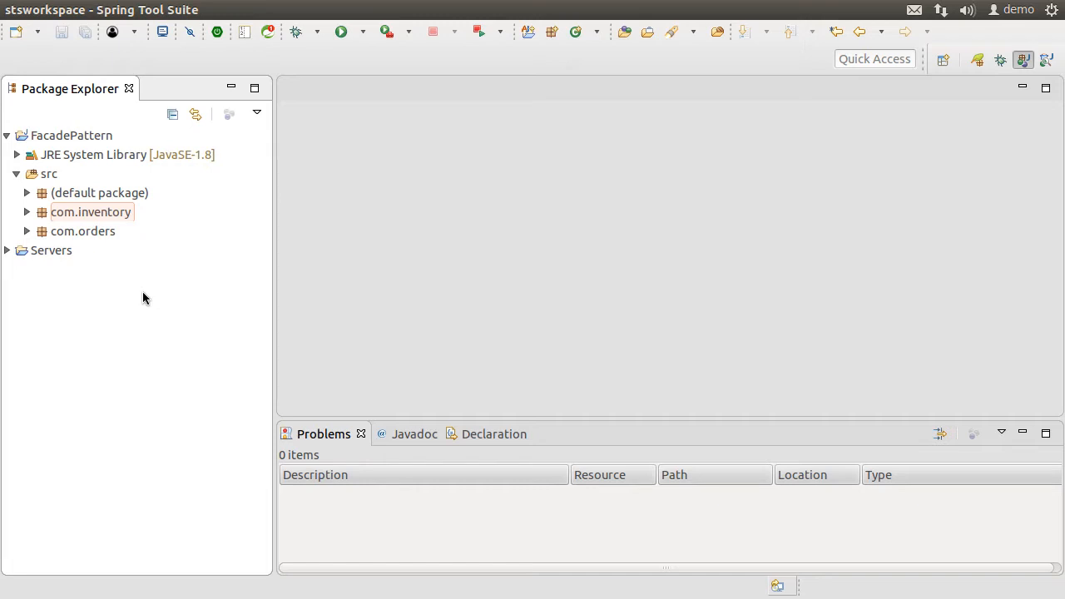
- Open Inventory.java from com.inventory and expand com.orders to reveal Orders.java
{"action": "left_click", "coordinate": [26, 213]}
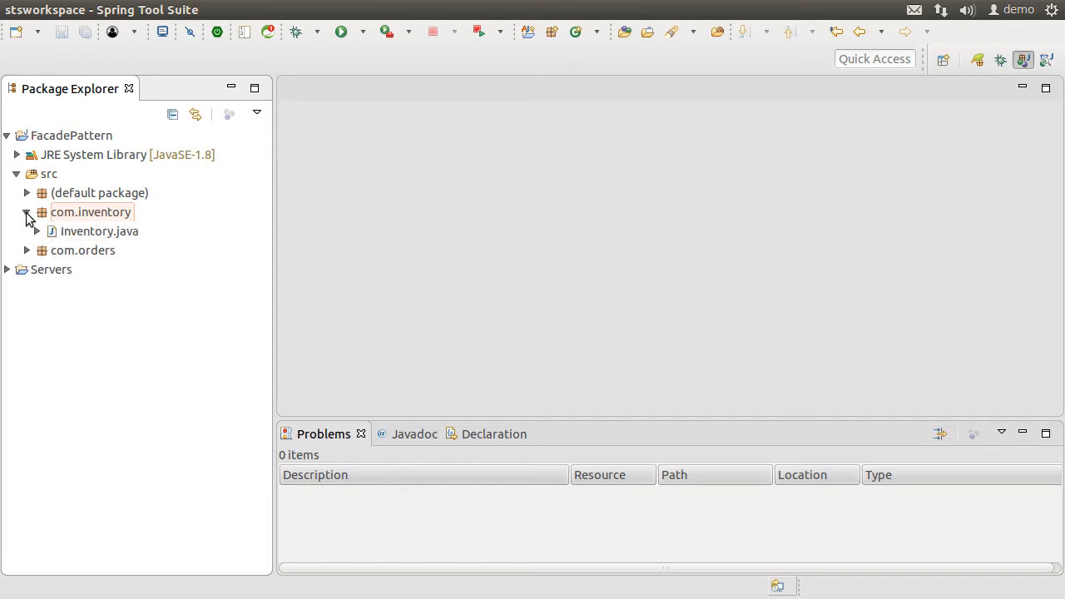
{"action": "left_click", "coordinate": [100, 230]}
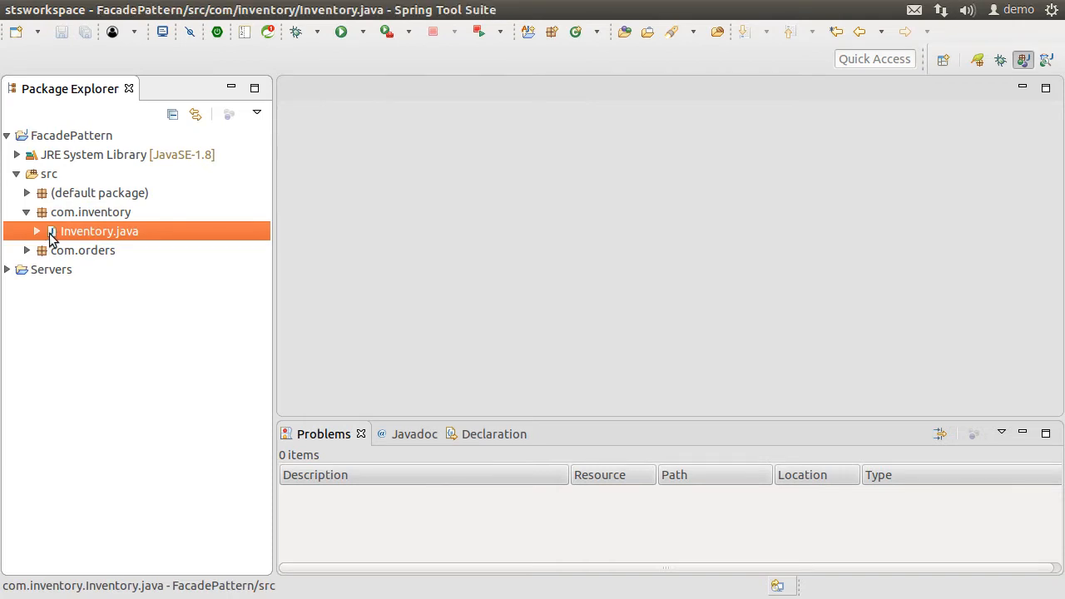
{"action": "double_click", "coordinate": [100, 230]}
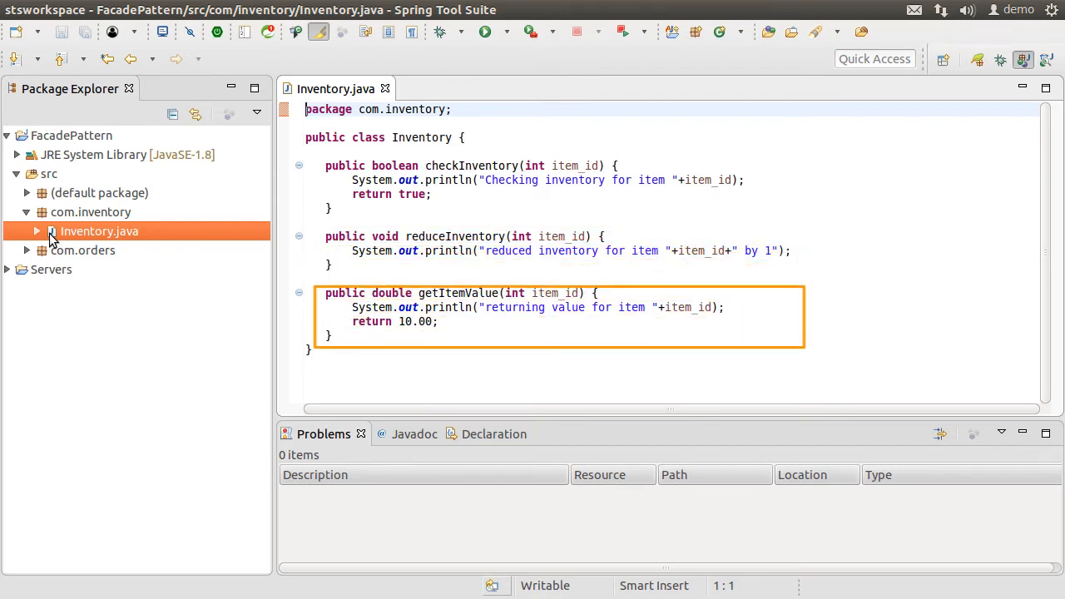
{"action": "left_click", "coordinate": [27, 250]}
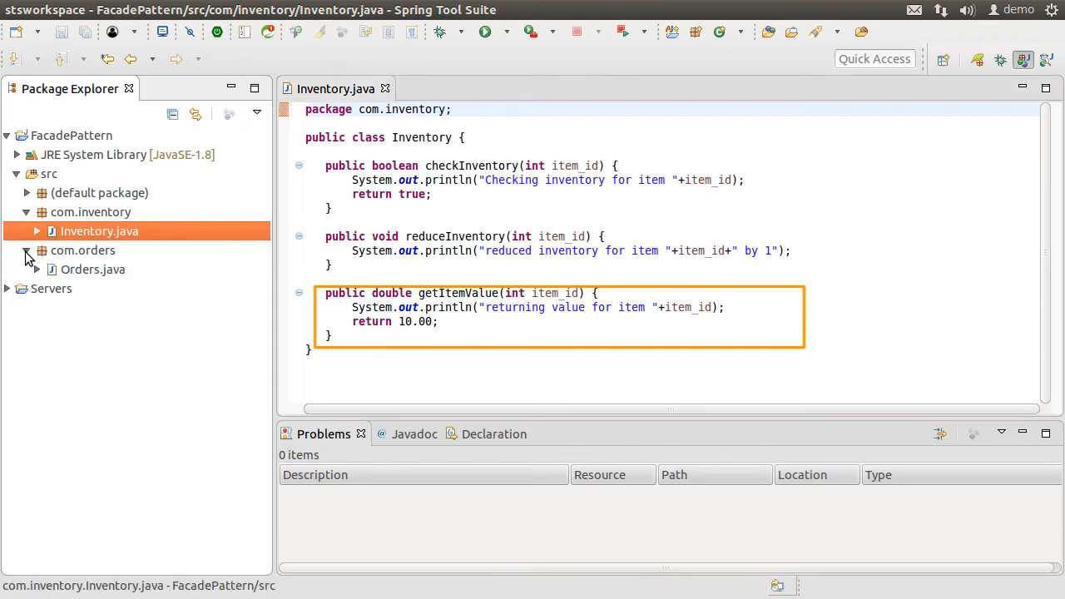
- Open Orders.java in the editor and expand the default package to reveal Test.java
{"action": "left_click", "coordinate": [94, 269]}
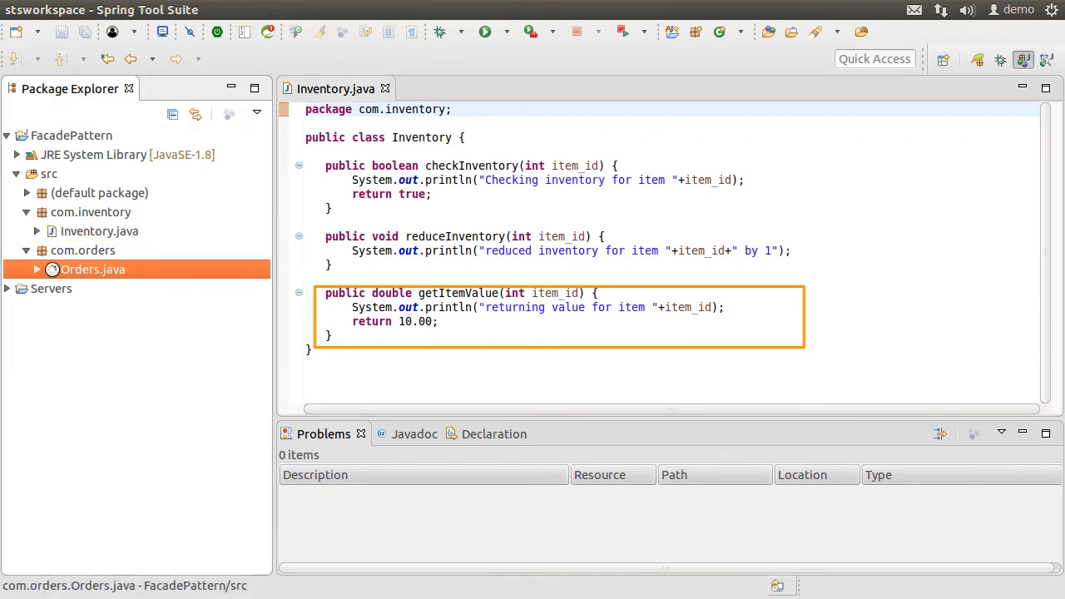
{"action": "double_click", "coordinate": [93, 270]}
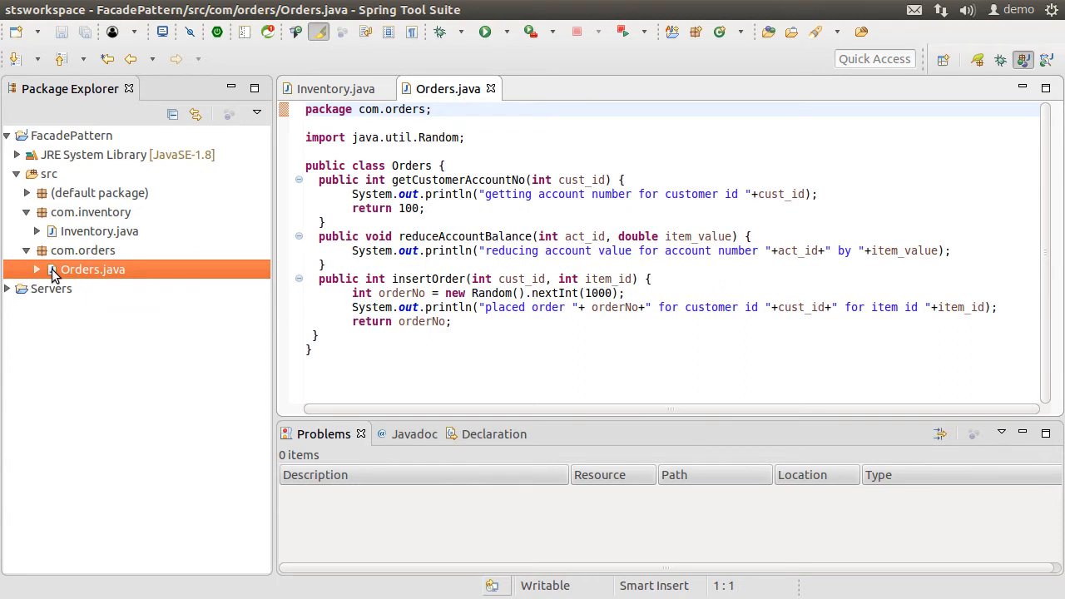
{"action": "left_click", "coordinate": [306, 110]}
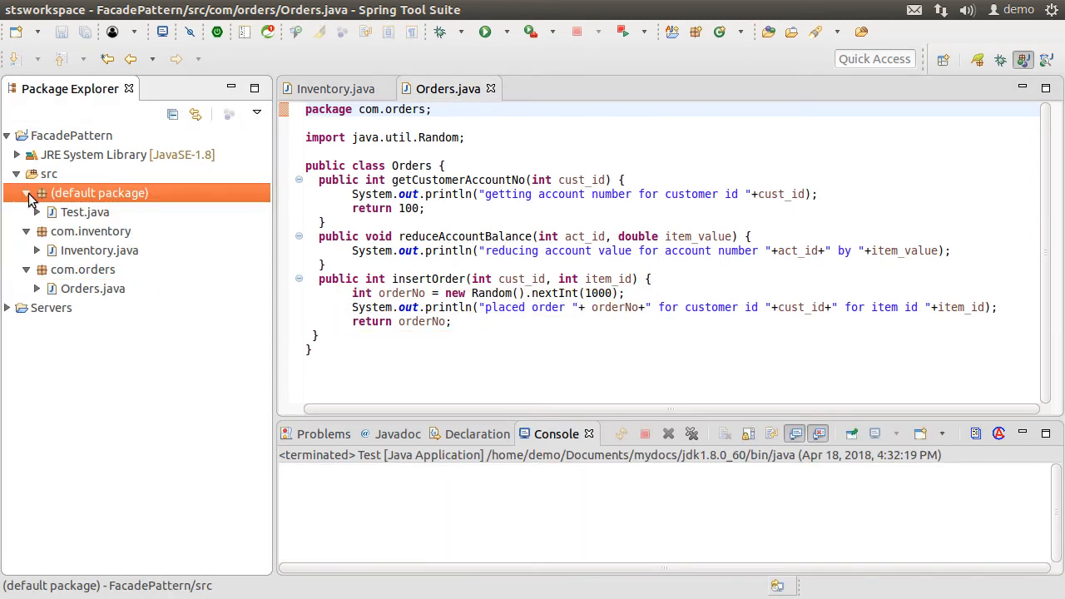
- Open Test.java to view its main method calling Inventory and Orders
{"action": "double_click", "coordinate": [85, 212]}
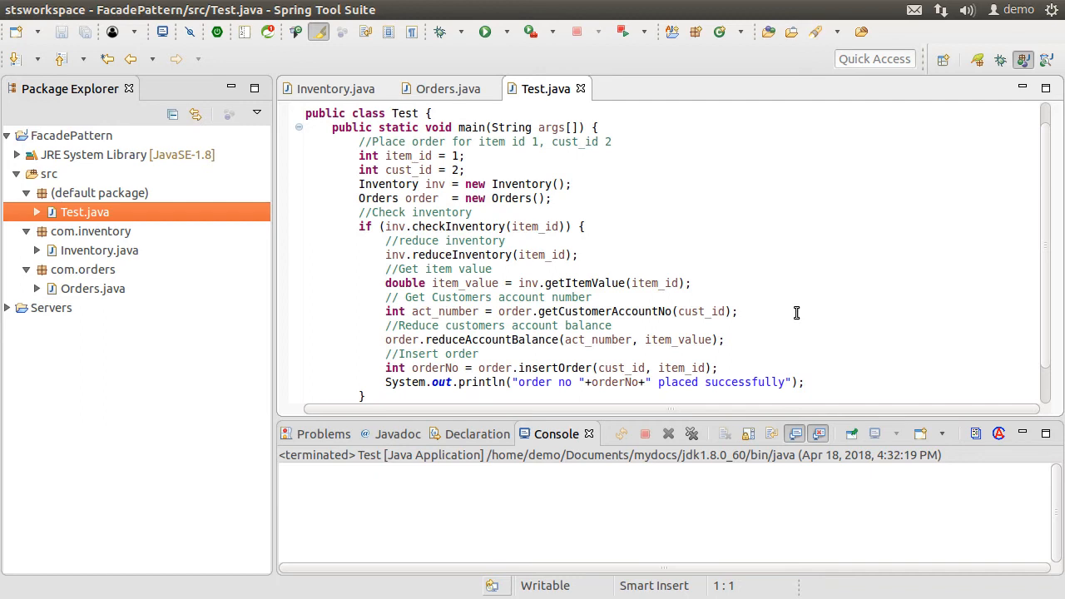
- Create a new class named PurchaseFacade in the default package
{"action": "right_click", "coordinate": [83, 211]}
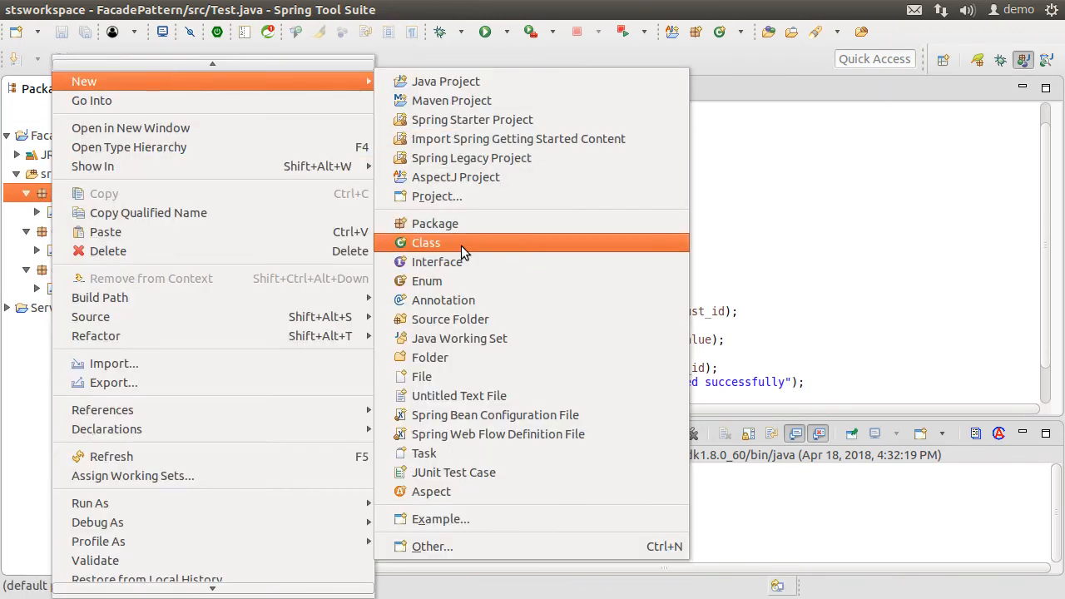
{"action": "left_click", "coordinate": [426, 243]}
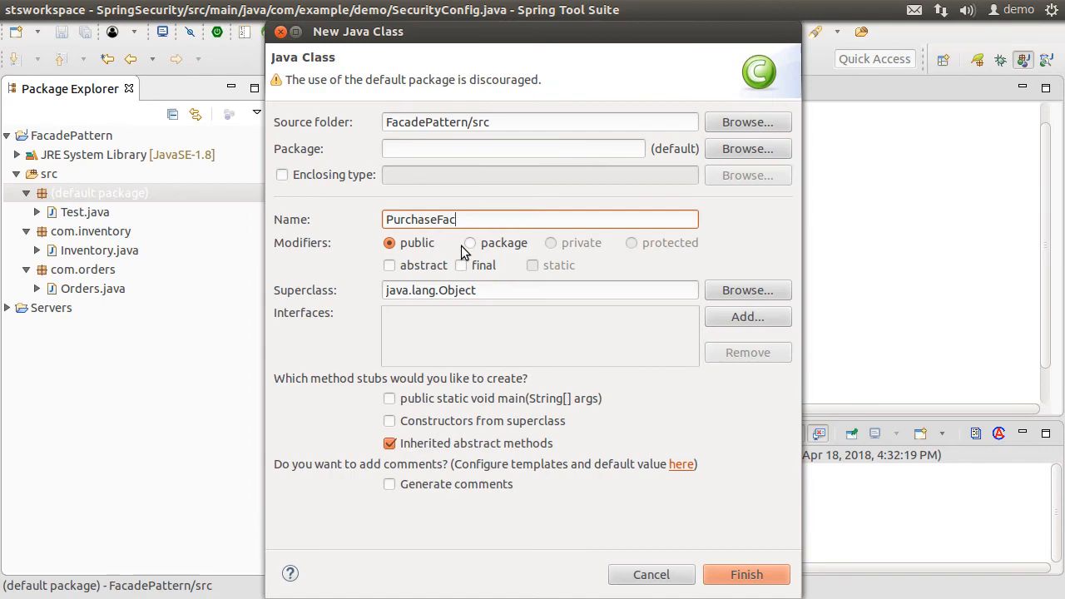
{"action": "type", "text": "ade"}
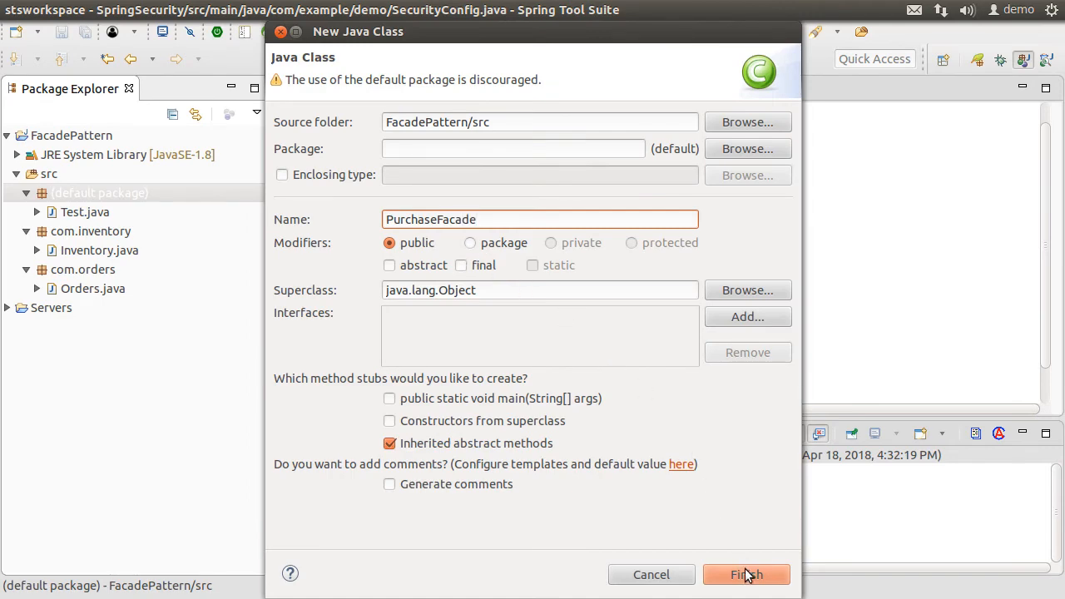
{"action": "left_click", "coordinate": [745, 574]}
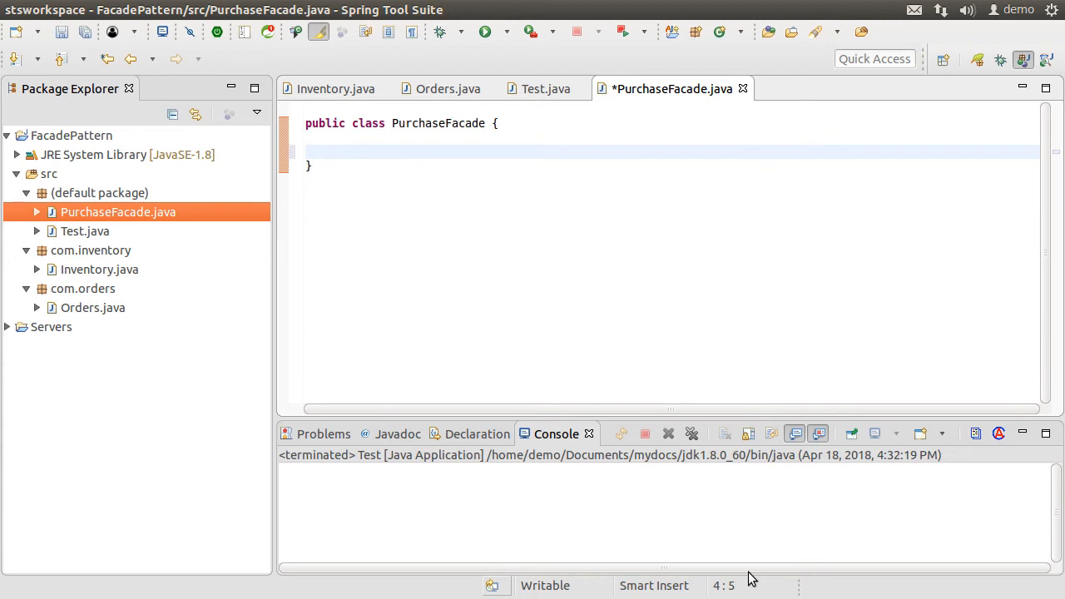
- Declare Inventory and Orders fields and an empty placeOrder(int cust_id, int item_id) method
{"action": "type", "text": "Inventory inv = new Inventory();"}
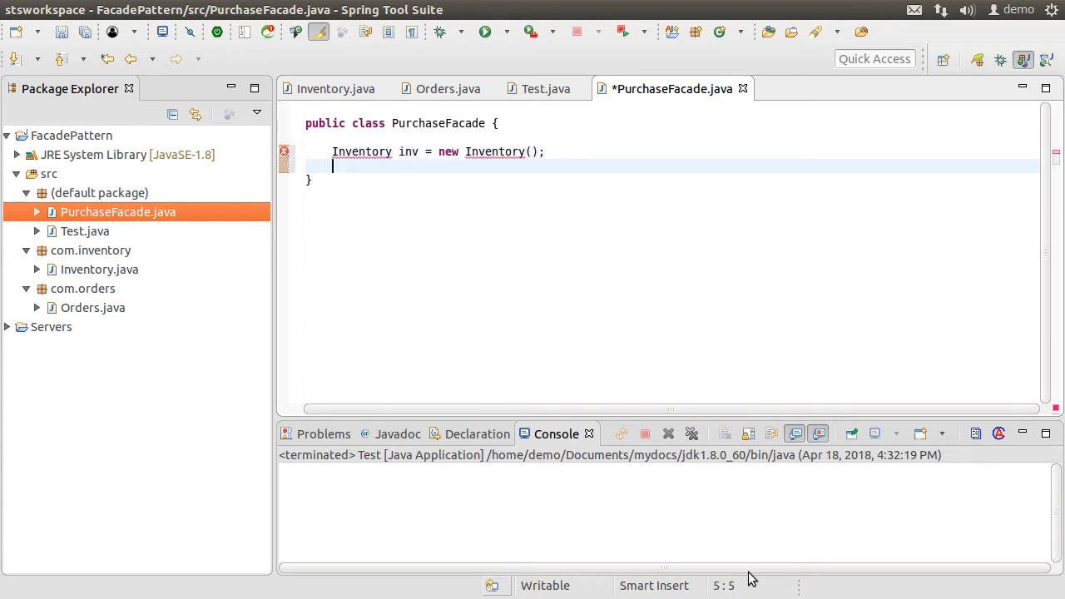
{"action": "type", "text": "Orders  order = new Orders();"}
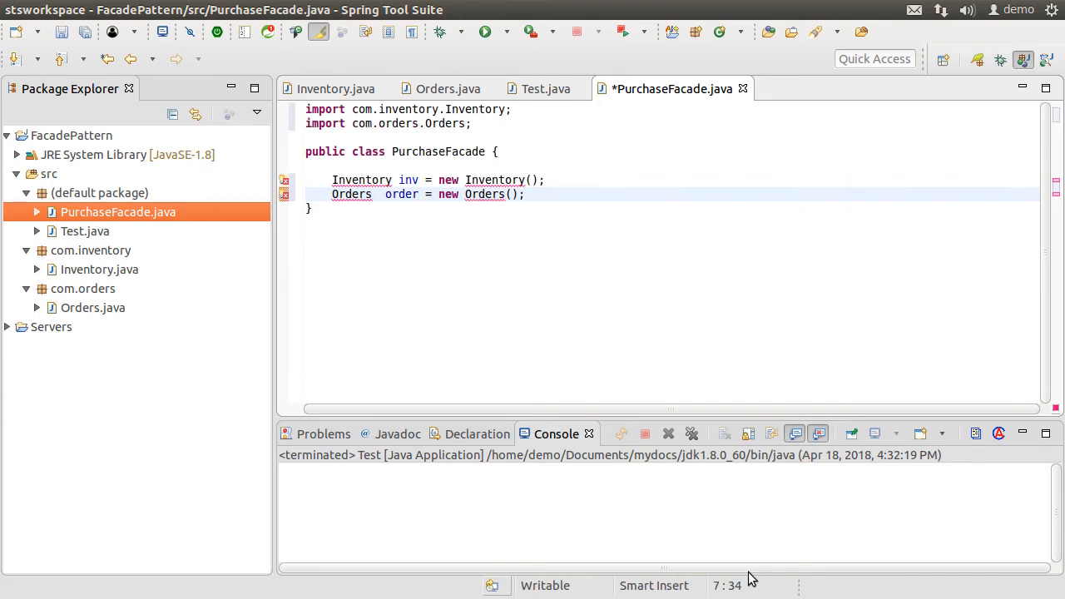
{"action": "type", "text": "public void placeOrder(int cus"}
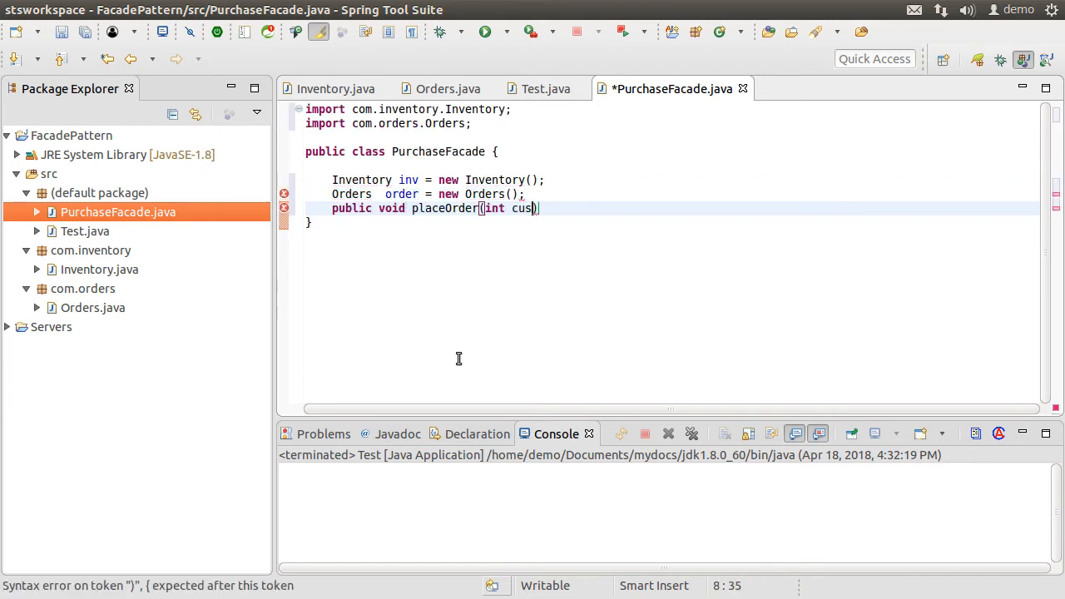
{"action": "type", "text": "t_id, int item_id"}
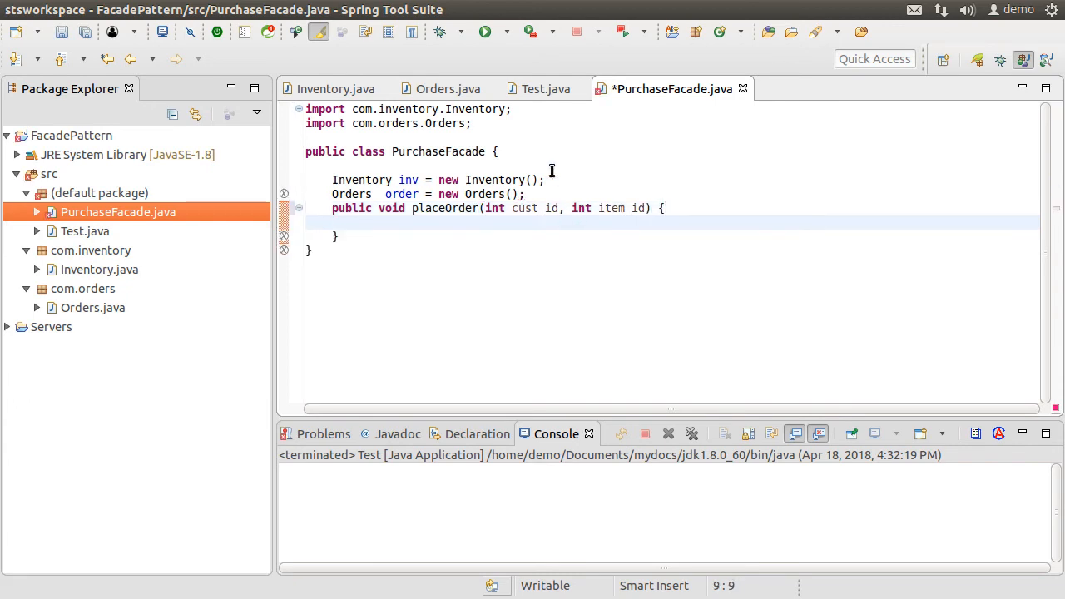
{"action": "left_click", "coordinate": [546, 88]}
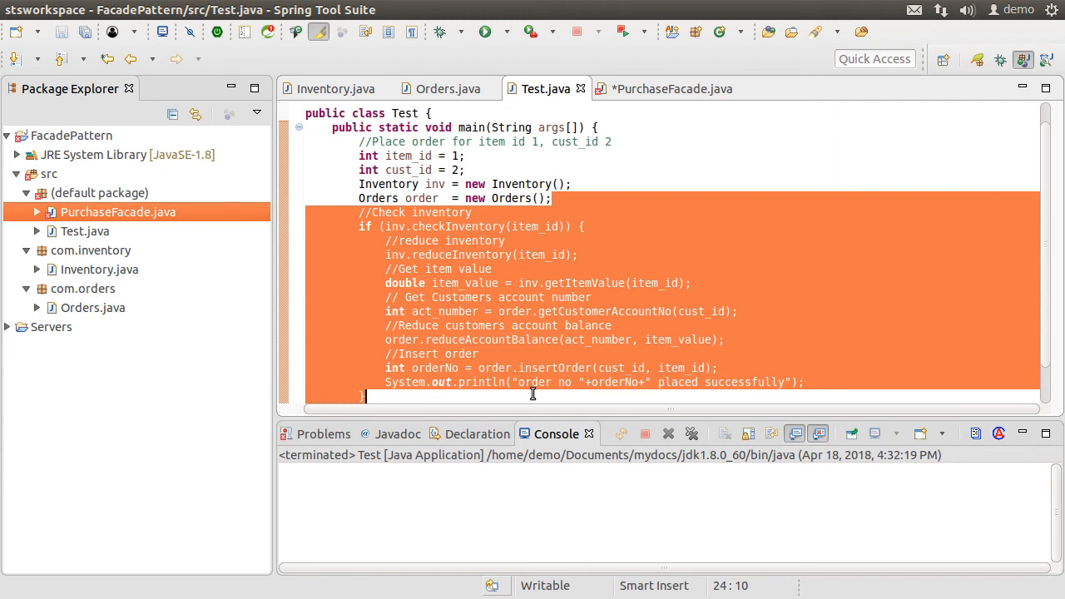
- Paste Test's inventory-check and order logic into placeOrder and save PurchaseFacade
{"action": "left_click", "coordinate": [672, 88]}
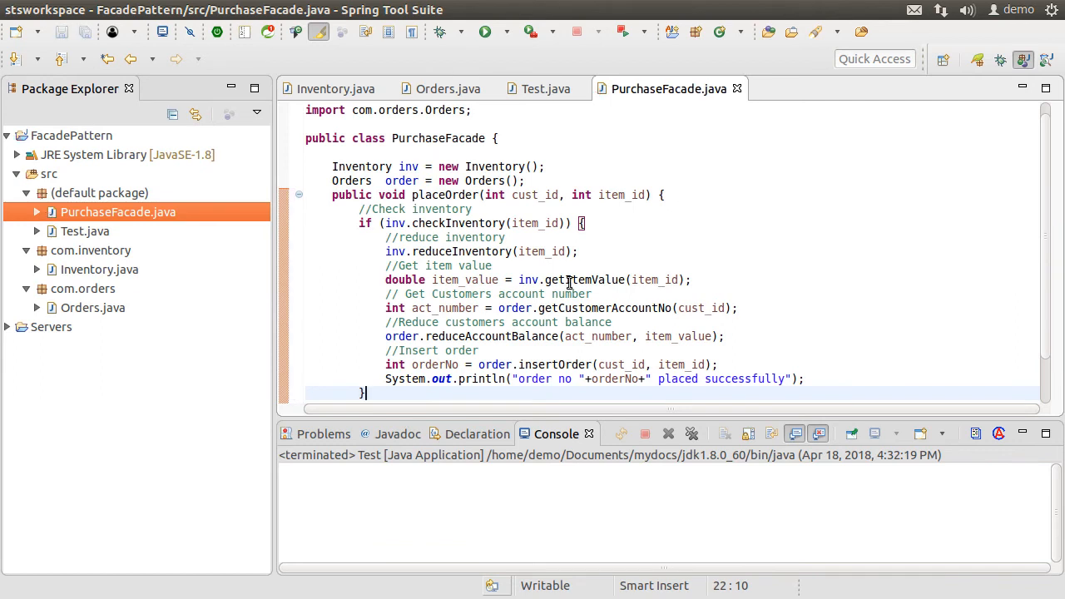
{"action": "left_click", "coordinate": [100, 193]}
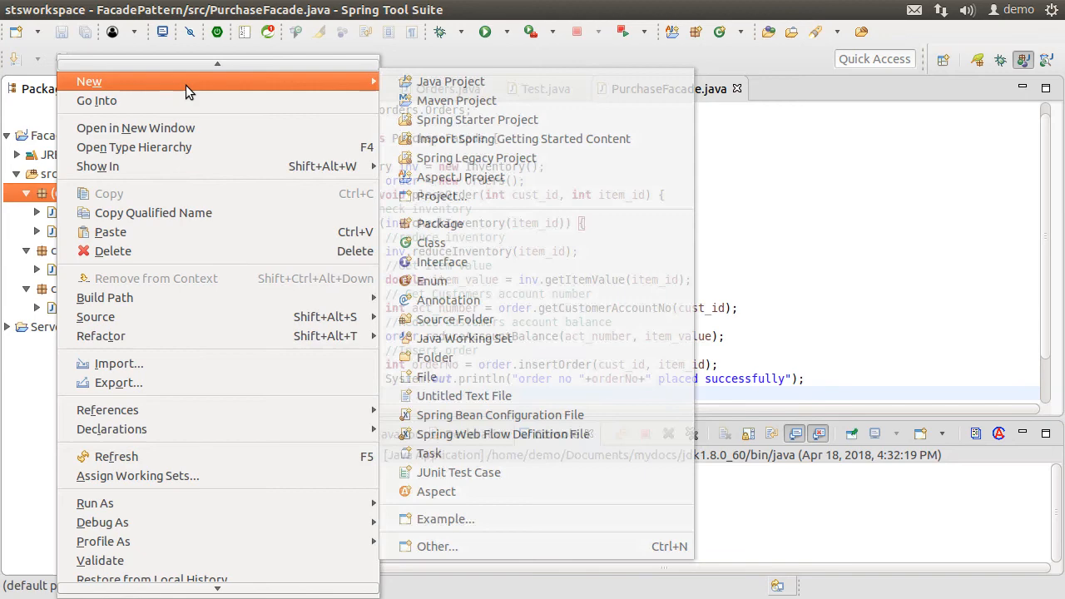
- Create NewTestClient whose main builds a PurchaseFacade and calls pf.placeOrder(2, 1)
{"action": "left_click", "coordinate": [431, 243]}
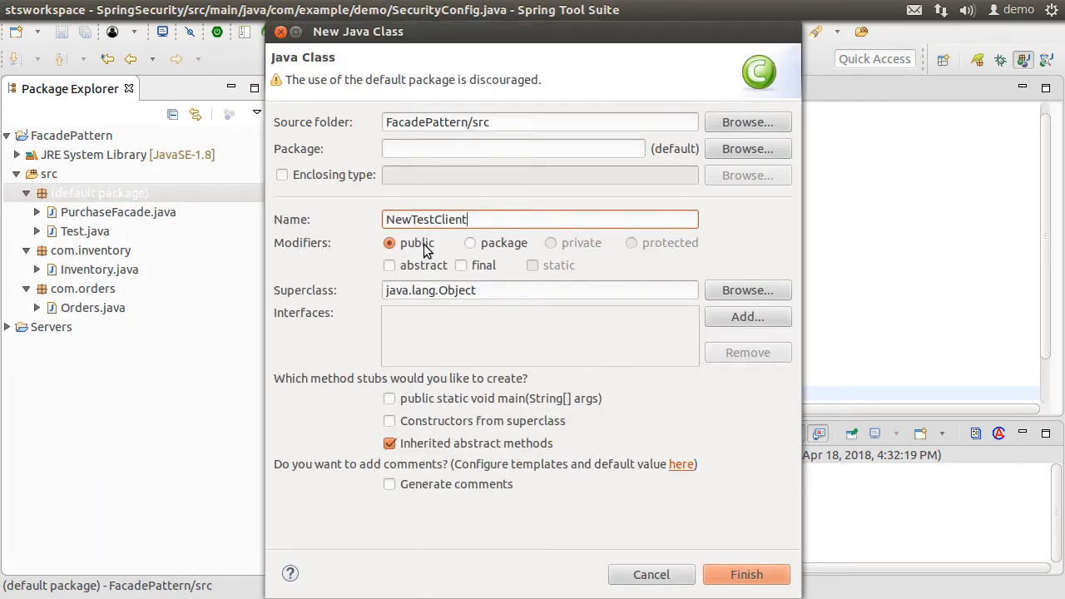
{"action": "left_click", "coordinate": [746, 575]}
{"action": "type", "text": "PurchaseFacade pf = new PurchaseFa"}
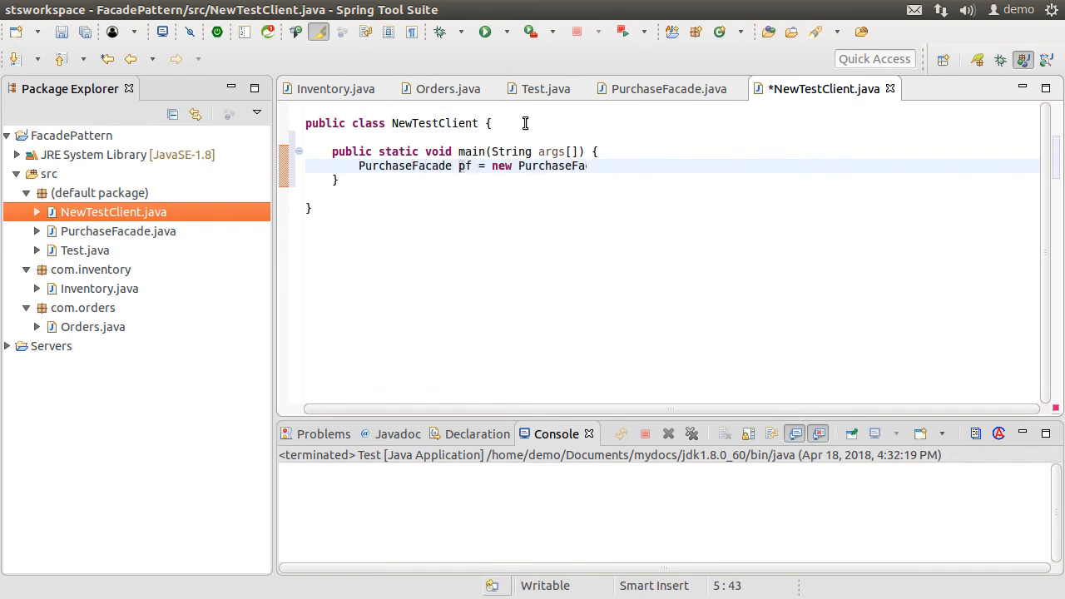
{"action": "type", "text": "pf.placeOrder(2, 1);"}
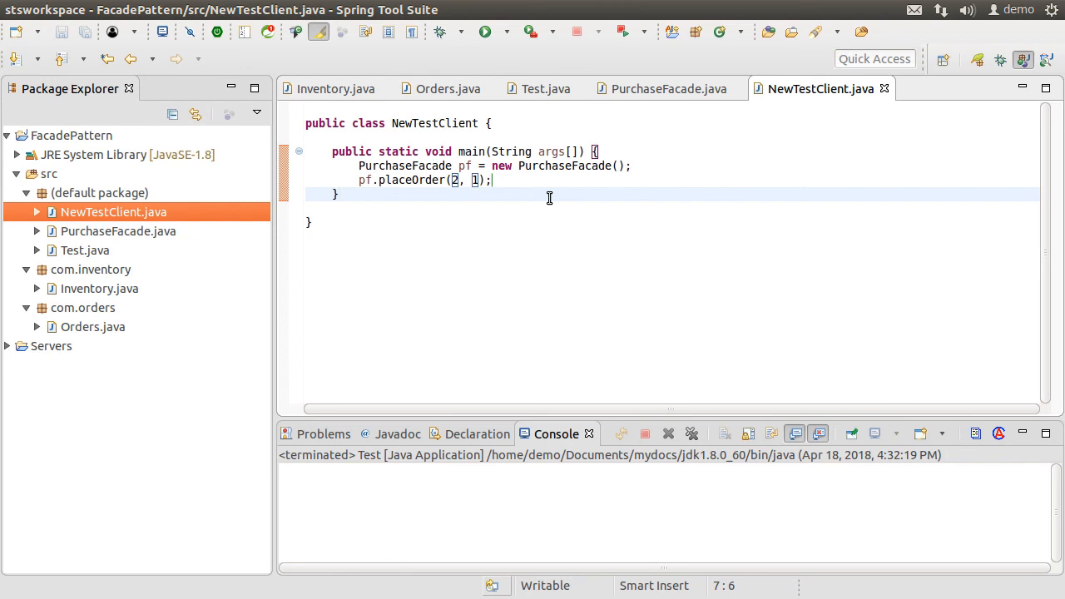
{"action": "mouse_move", "coordinate": [486, 32]}
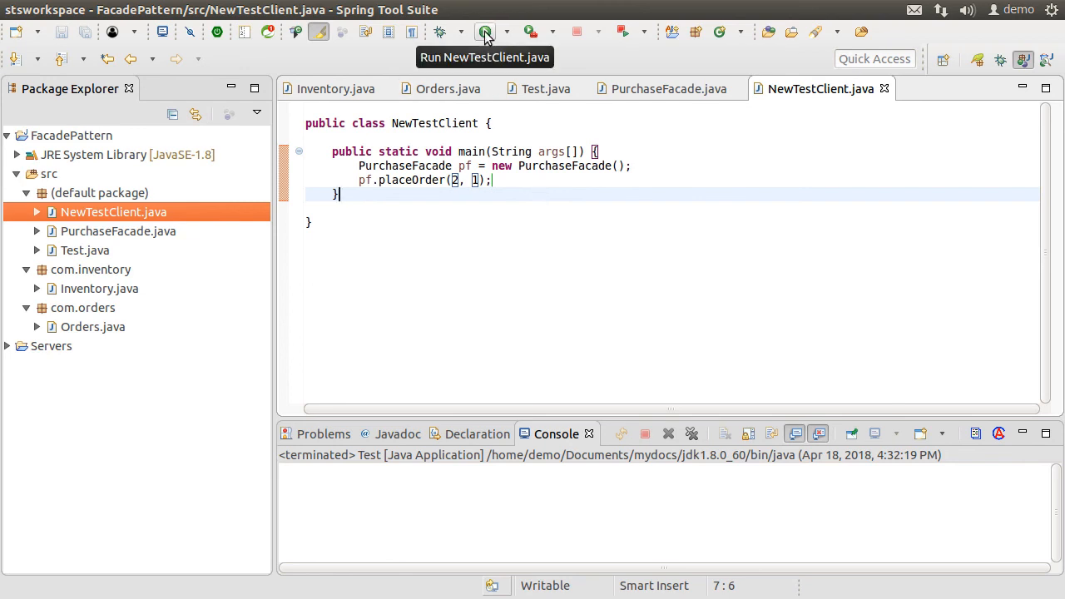
- Run NewTestClient to print the order steps, rerun Test, and return to NewTestClient
{"action": "left_click", "coordinate": [486, 32]}
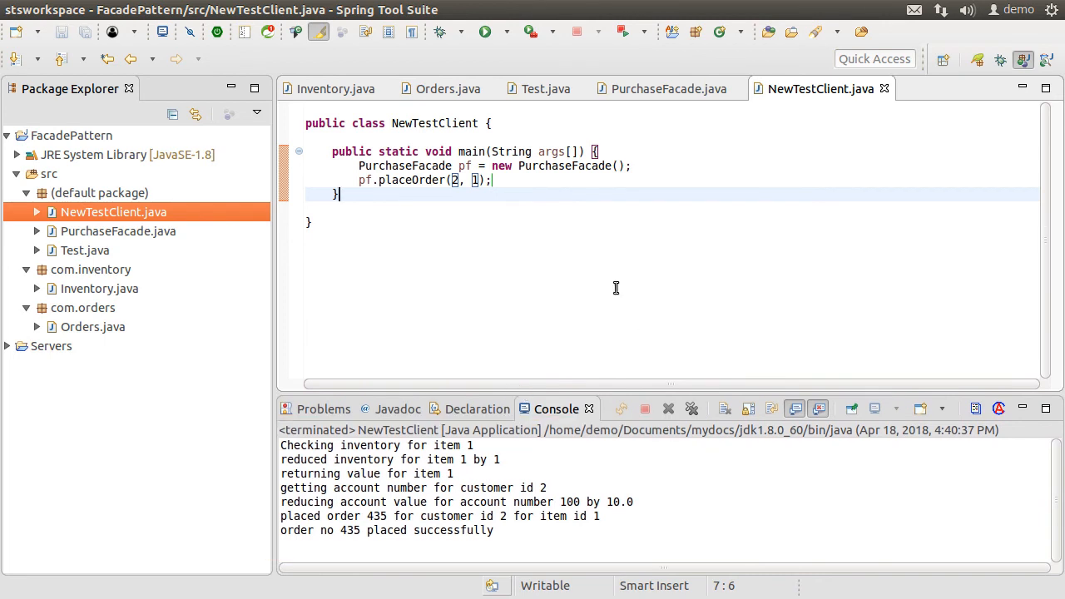
{"action": "left_click", "coordinate": [540, 89]}
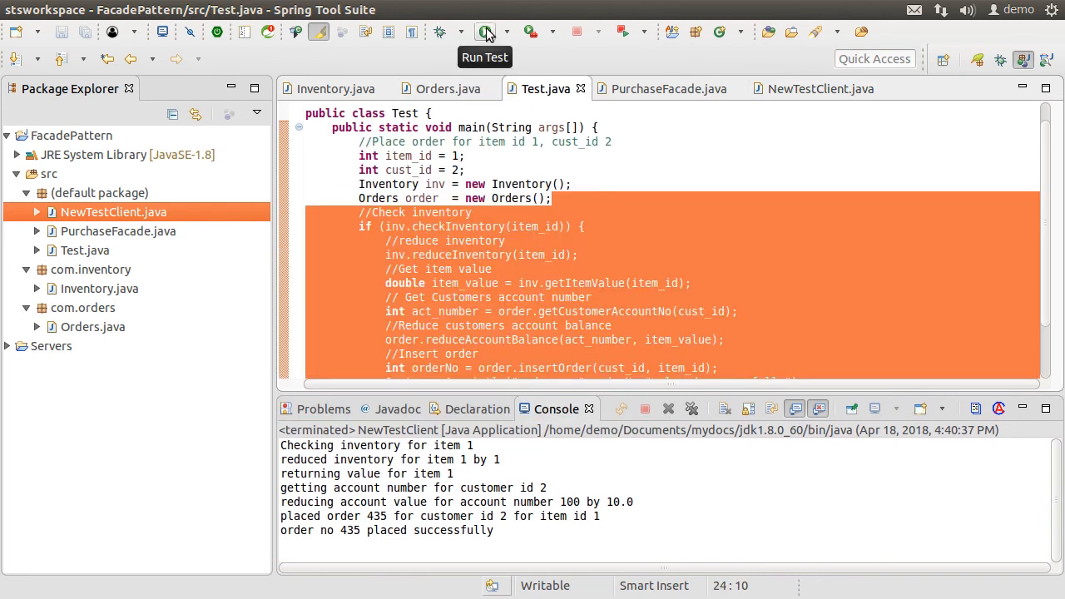
{"action": "left_click", "coordinate": [485, 32]}
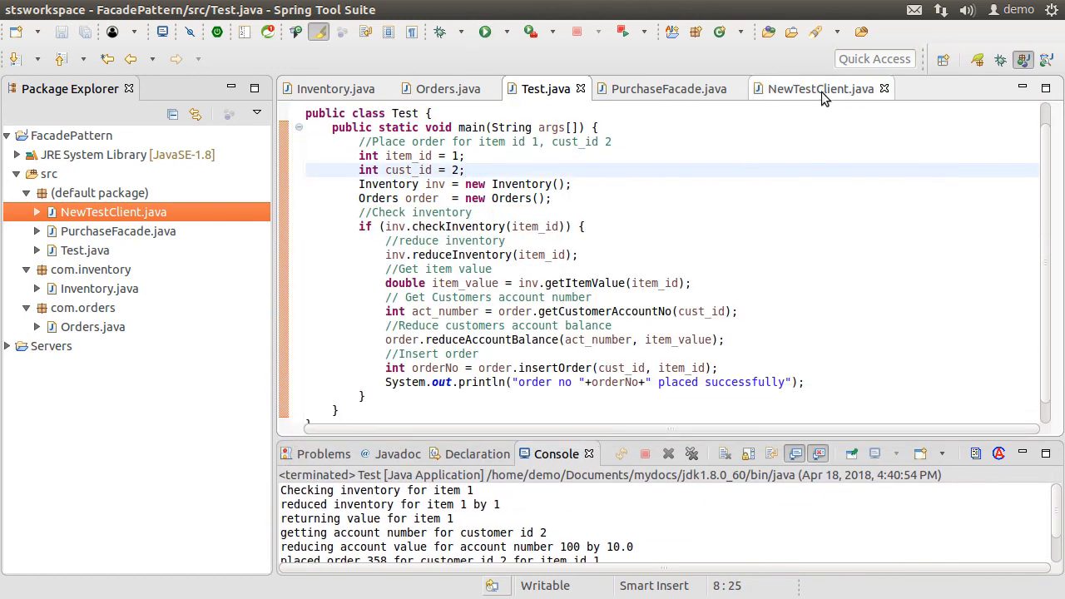
{"action": "left_click", "coordinate": [819, 90]}
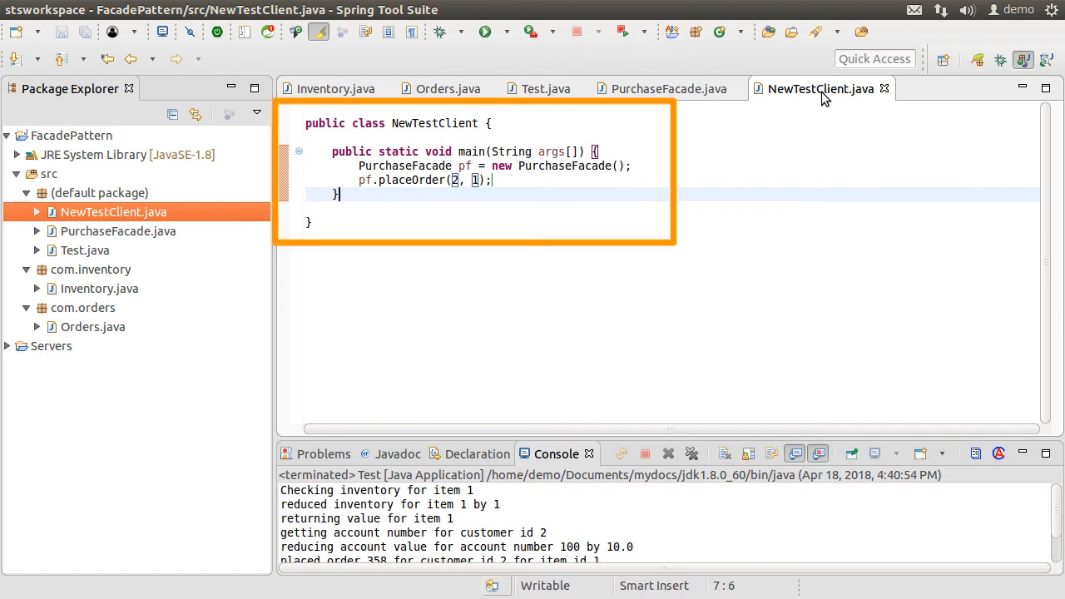